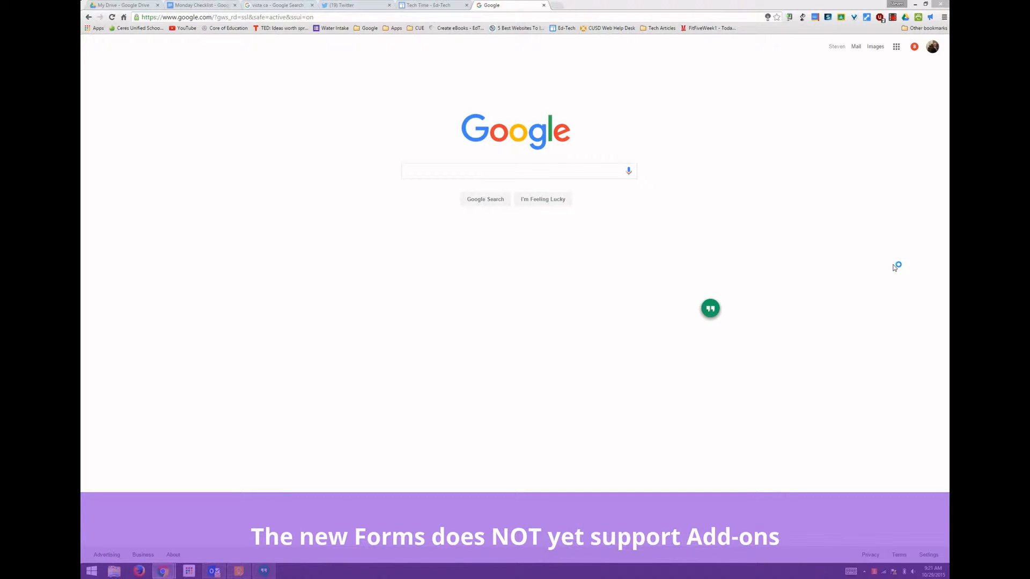
mouse_move(893, 268)
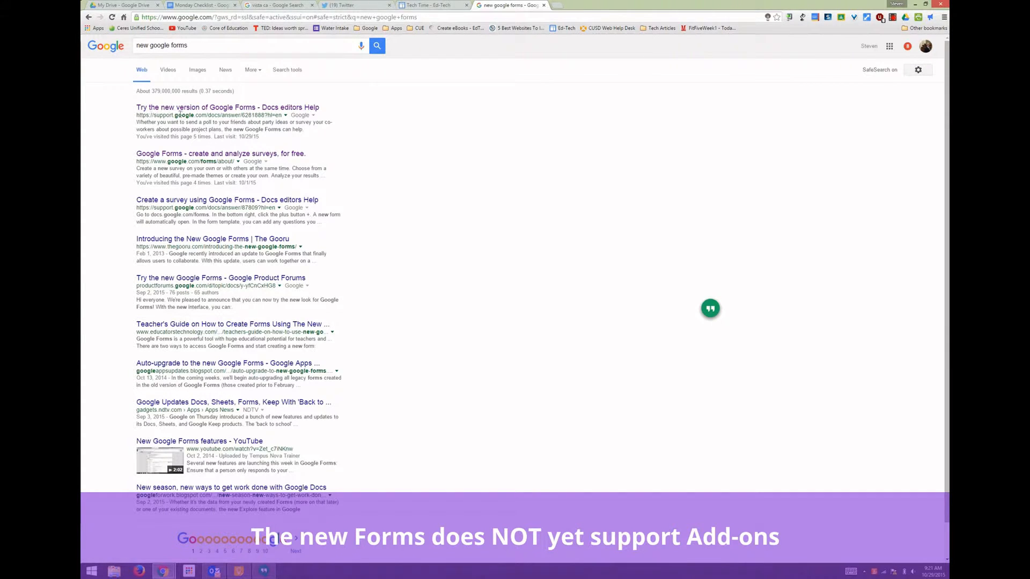
Follow the 'opt in to the new version' link from the 'Try the new version of Google Forms' article
left_click(227, 107)
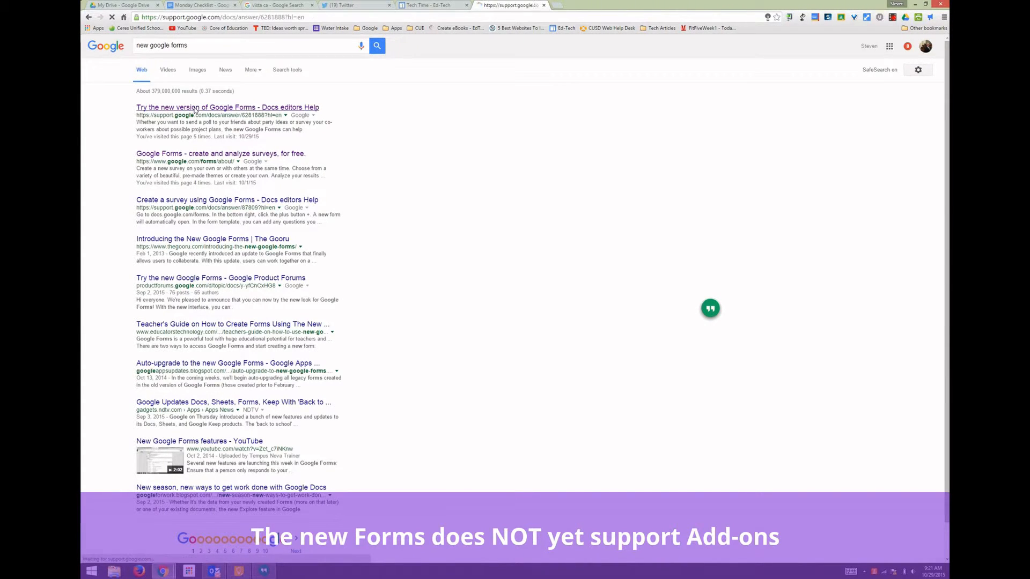
left_click(228, 107)
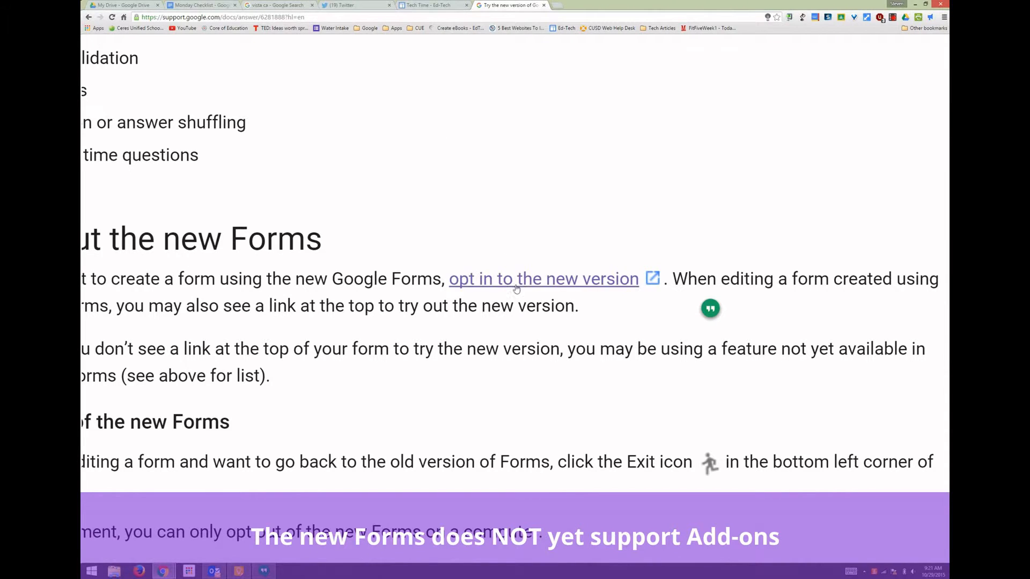
left_click(543, 279)
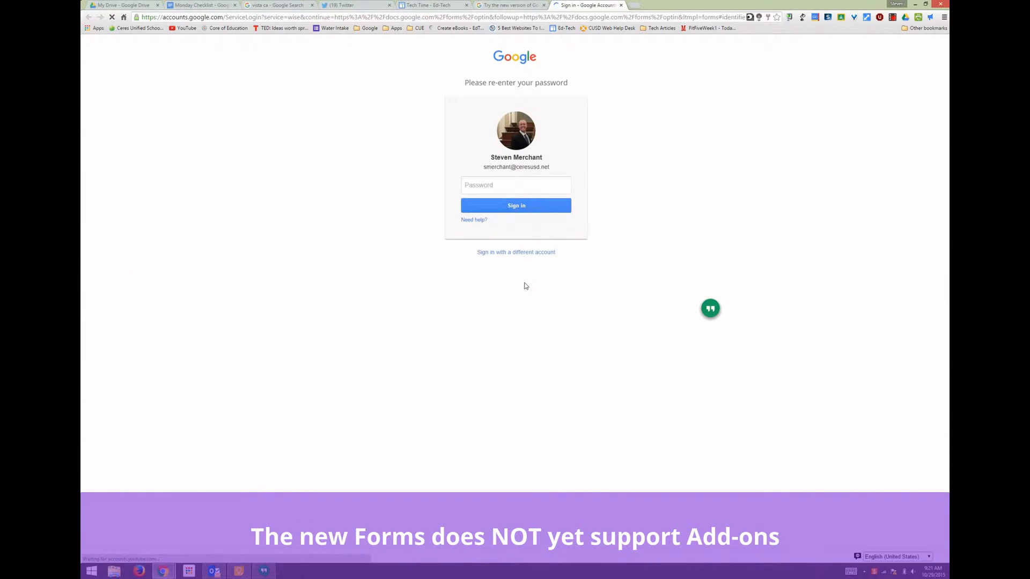
Re-enter the Google account password and sign in to reach the new Forms editor
left_click(516, 184)
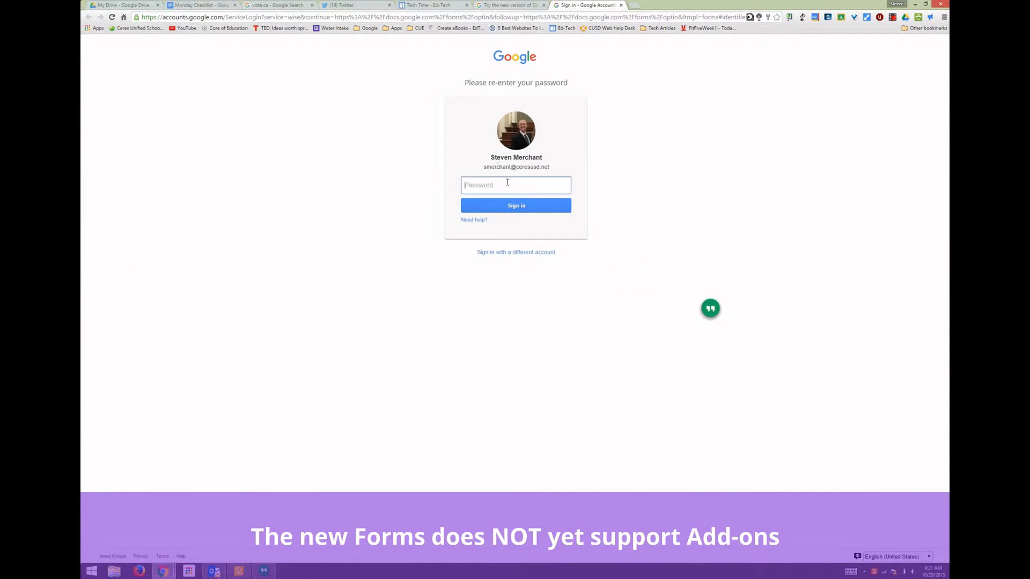
type("••")
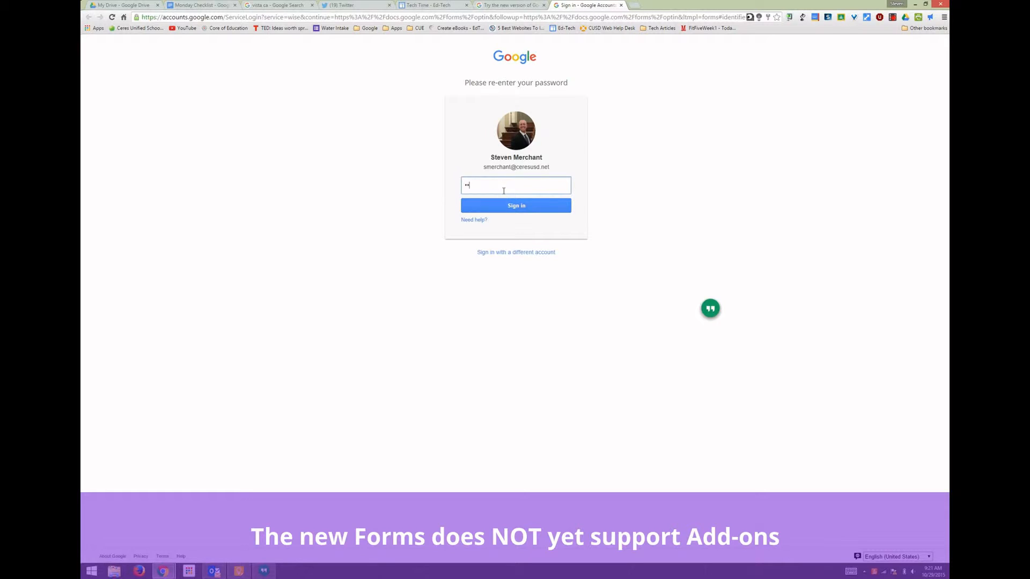
type("password")
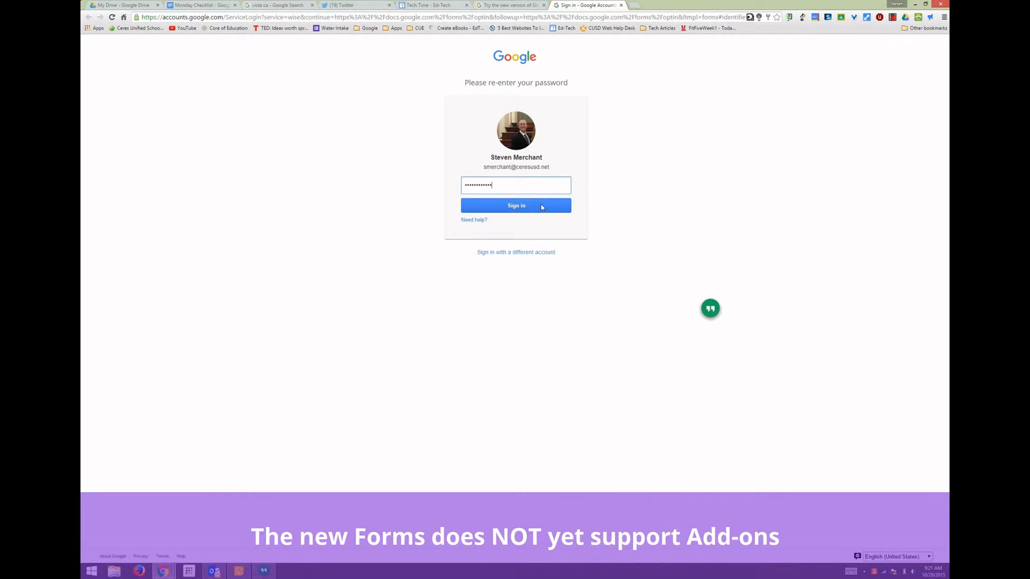
left_click(516, 205)
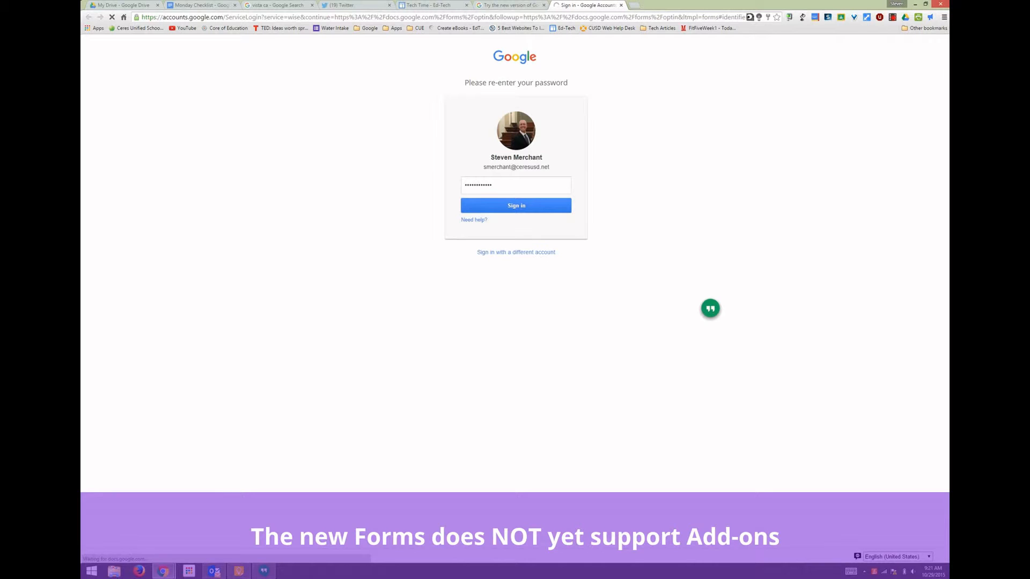
left_click(516, 205)
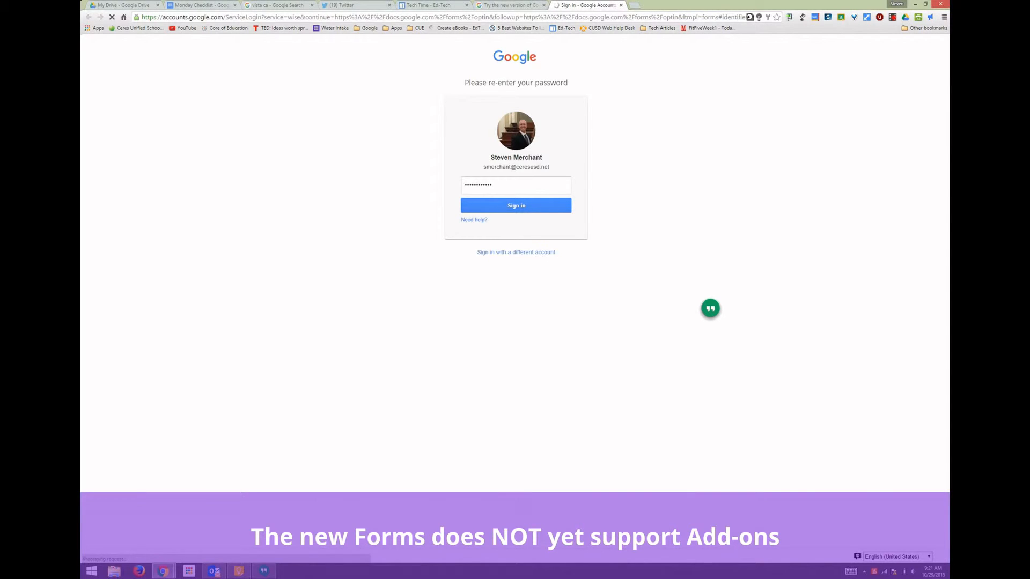
left_click(516, 205)
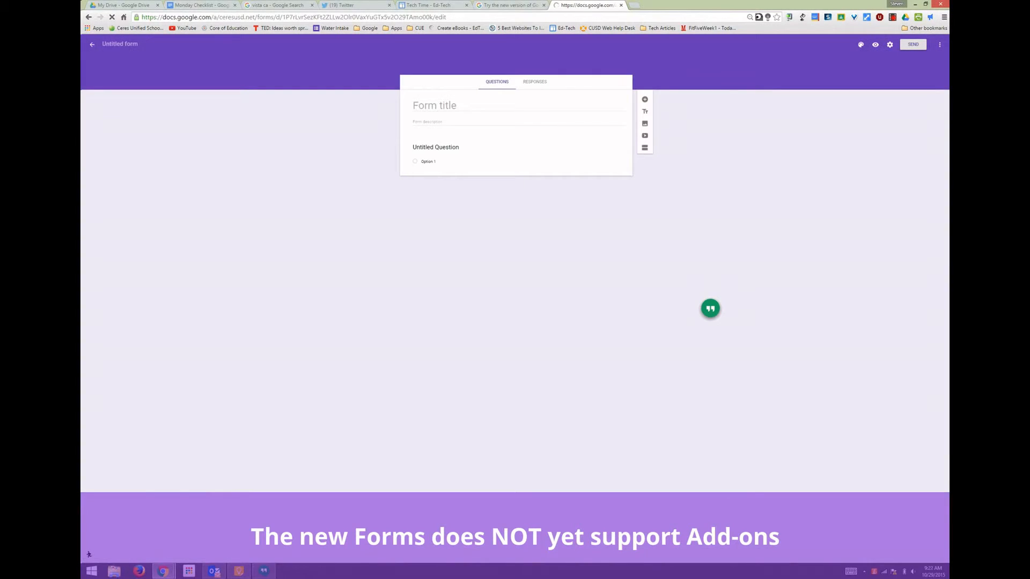
Select the Untitled Question multiple-choice card for editing in the new editor
left_click(435, 147)
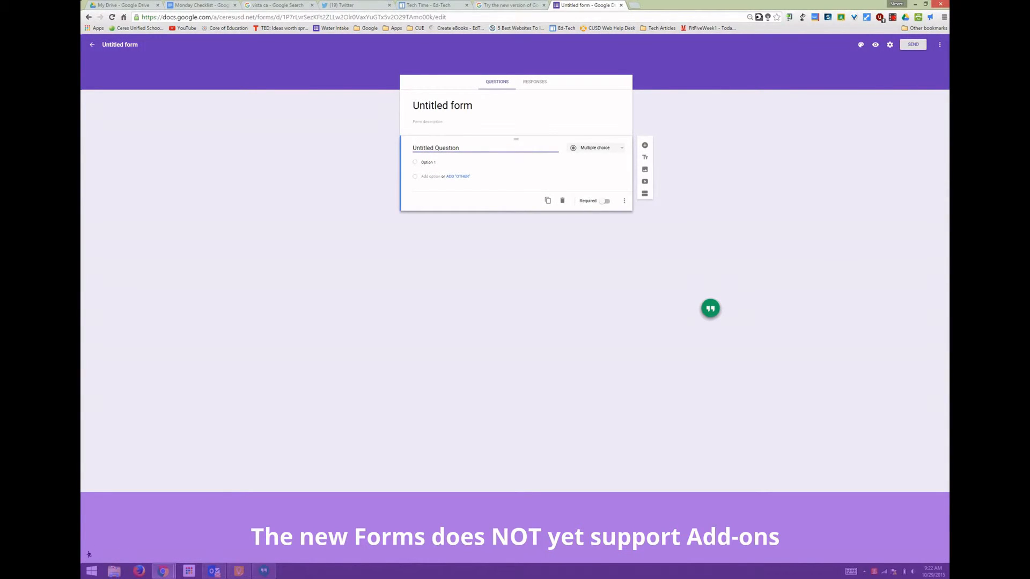
left_click(436, 147)
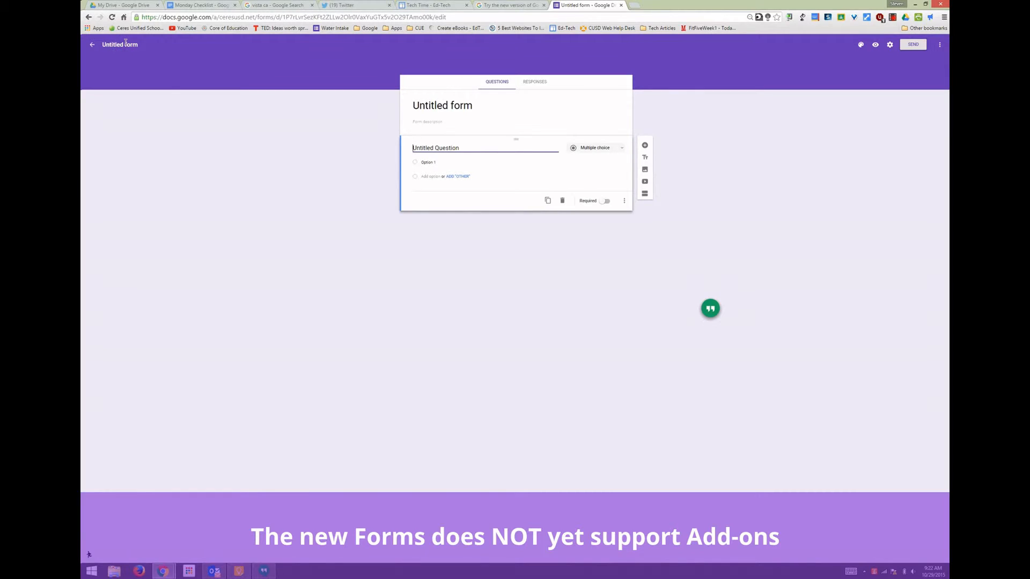
mouse_move(752, 78)
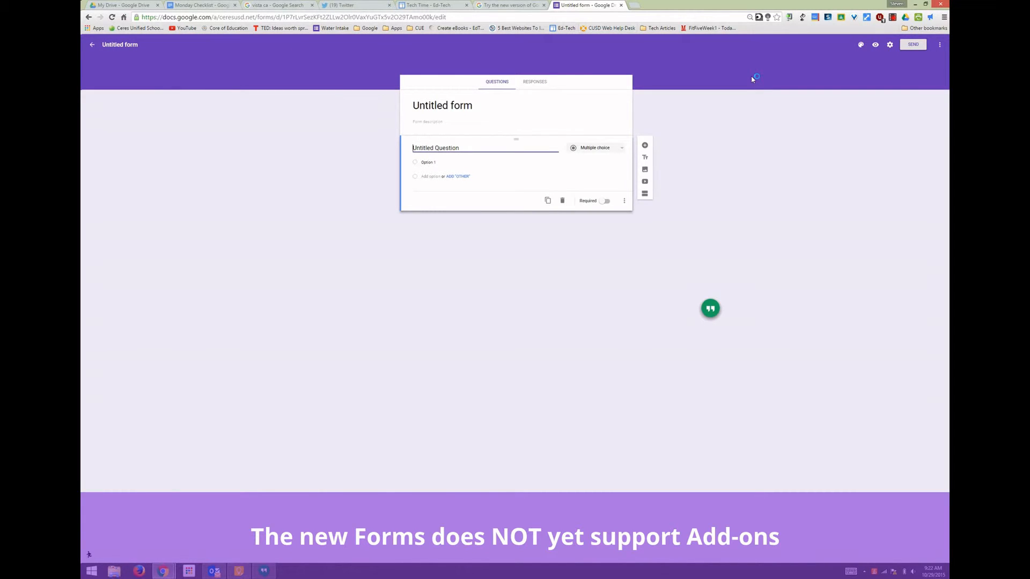
Switch the form's theme colour from purple to the blue-grey palette swatch
left_click(860, 44)
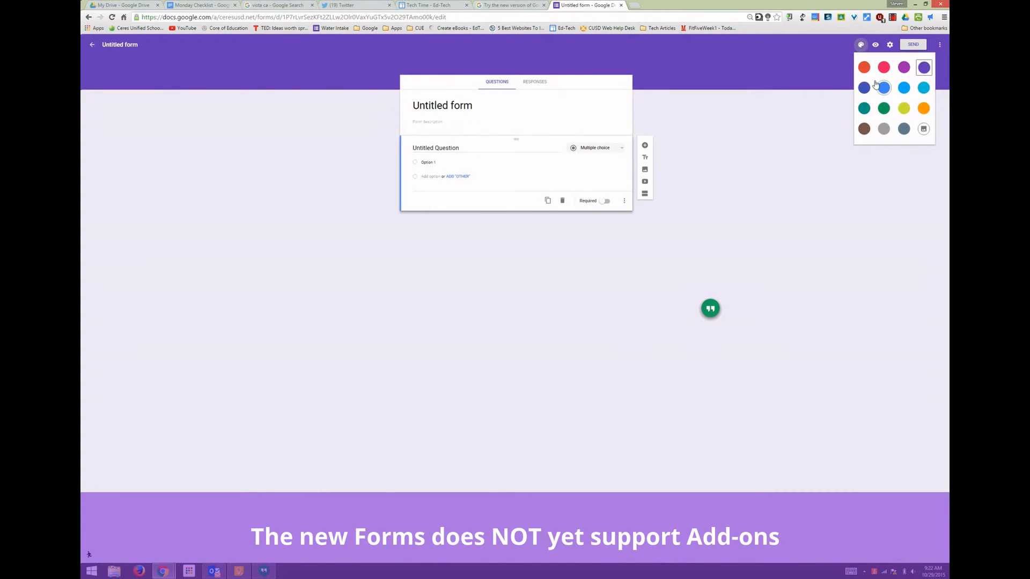
left_click(863, 87)
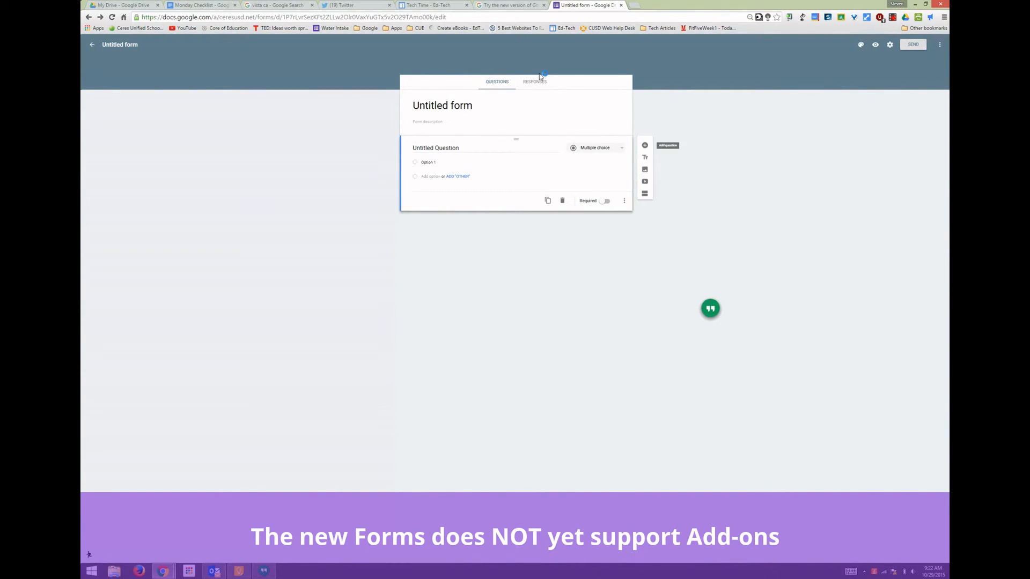
mouse_move(244, 394)
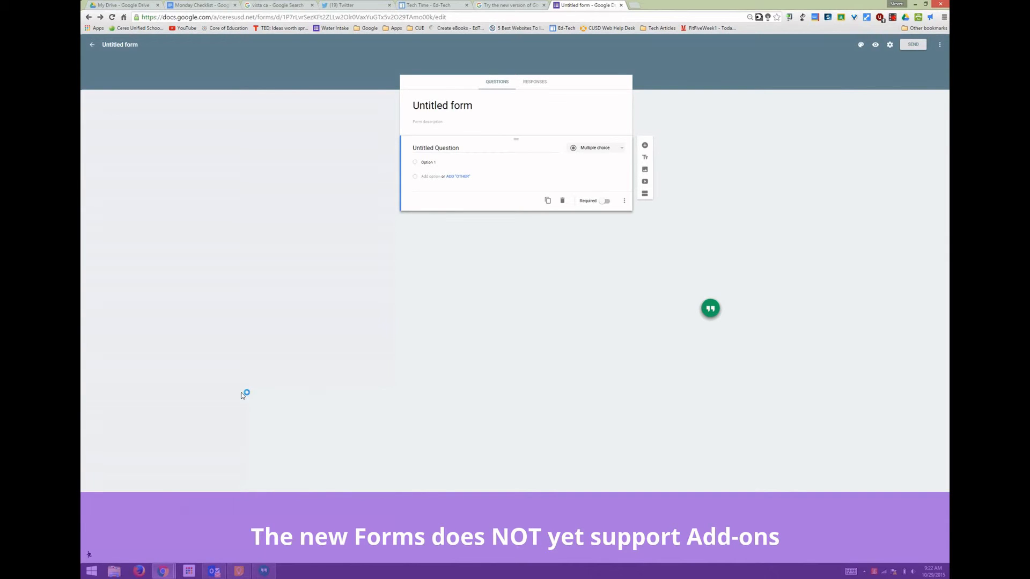
mouse_move(86, 561)
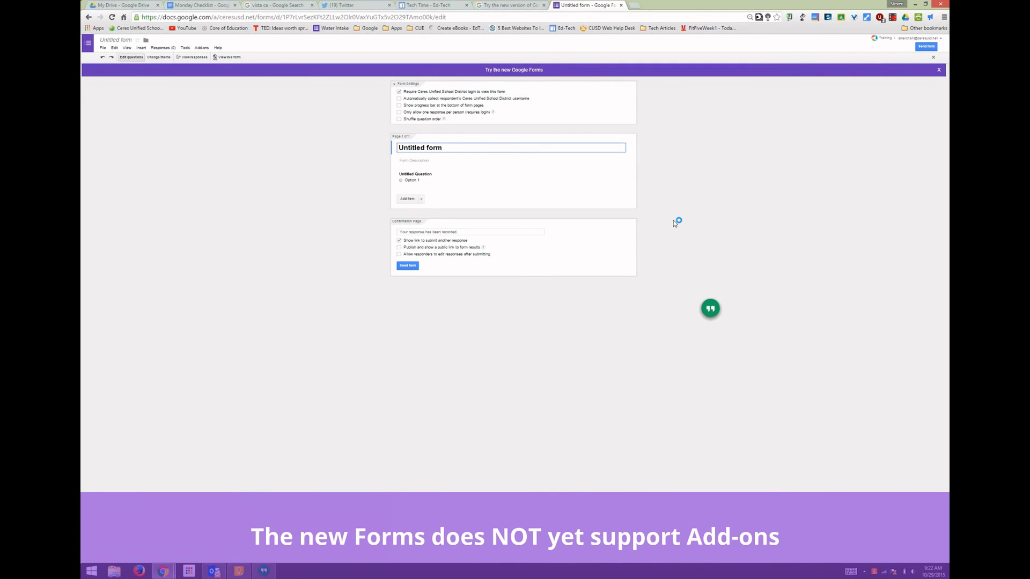
mouse_move(545, 290)
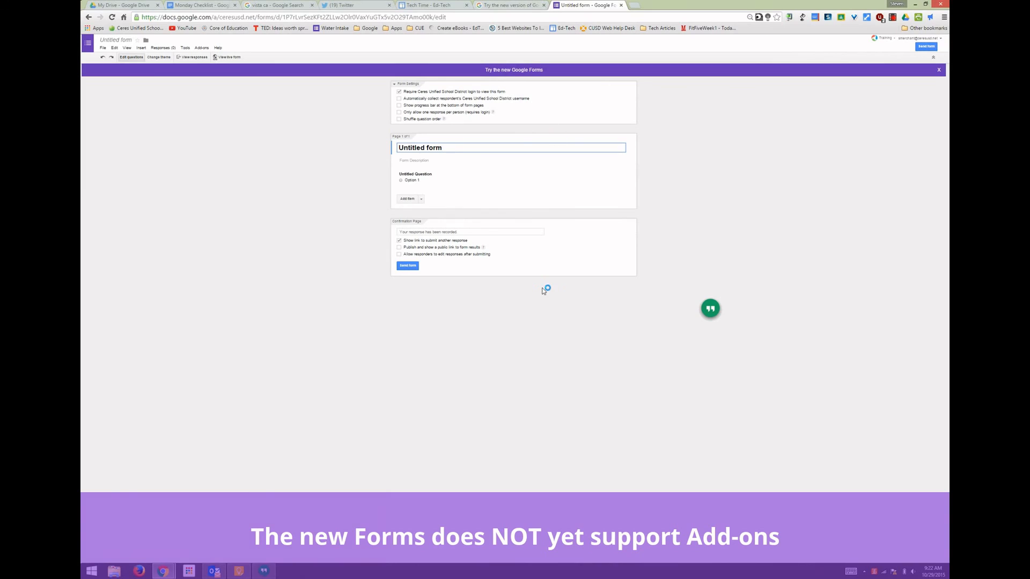